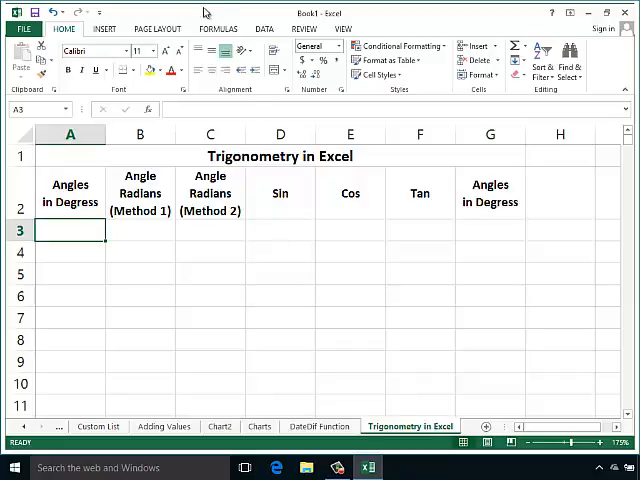
Browse the Math & Trig function list on the Formulas ribbon.
click(211, 27)
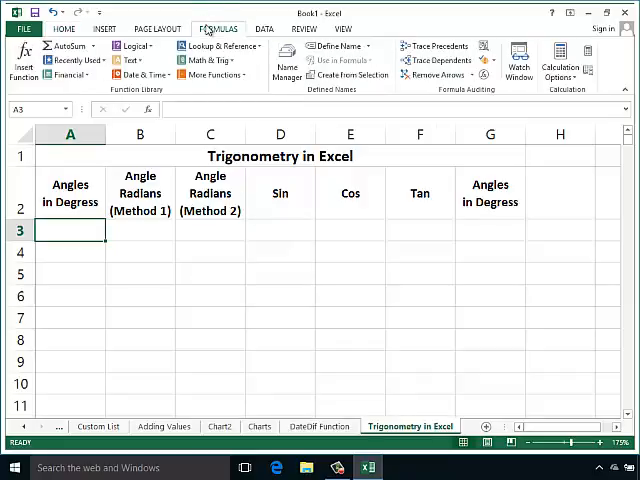
click(203, 61)
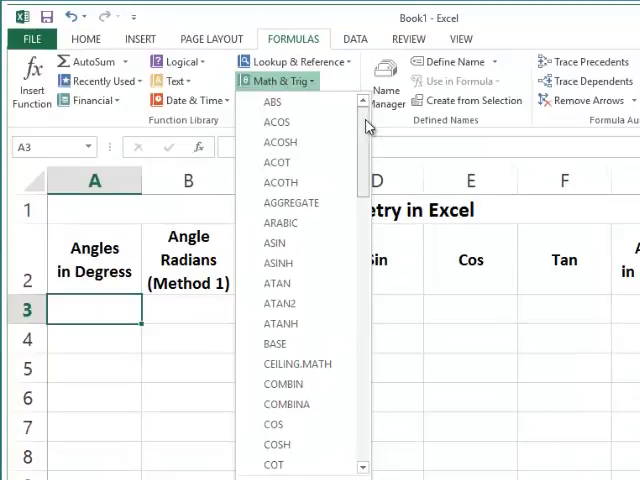
scroll(down, 3)
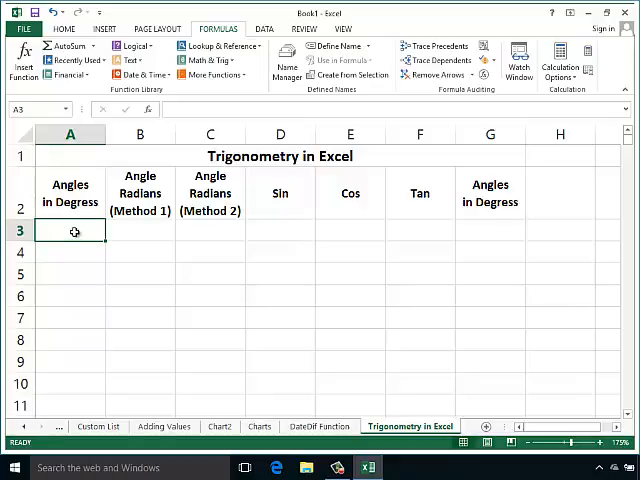
Enter 0 in A3 and fill the degree series 0 through 8 down to A11.
text(0)
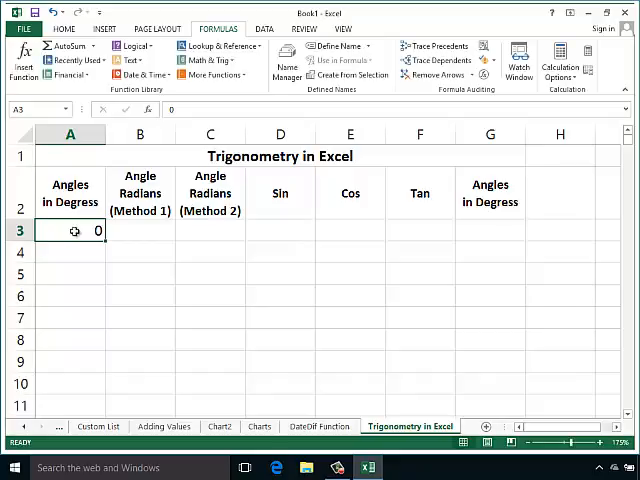
mouse_move(105, 245)
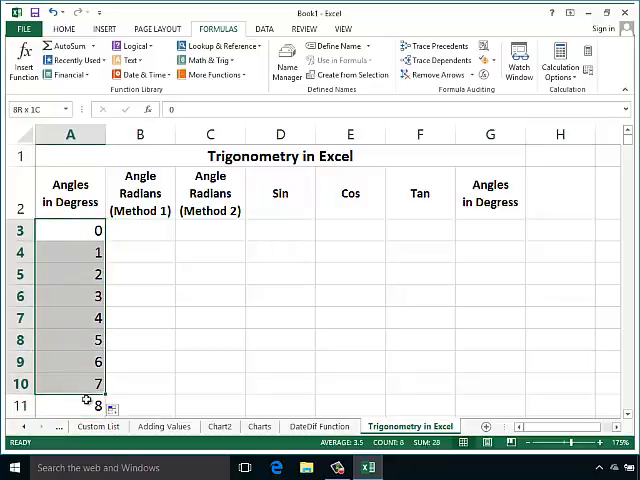
click(70, 230)
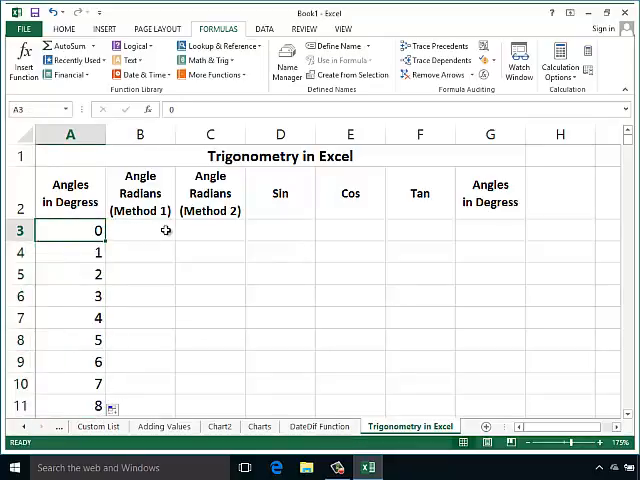
click(140, 230)
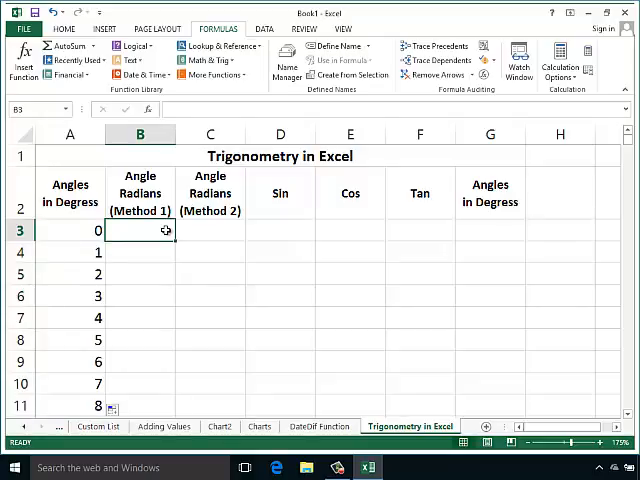
mouse_move(154, 232)
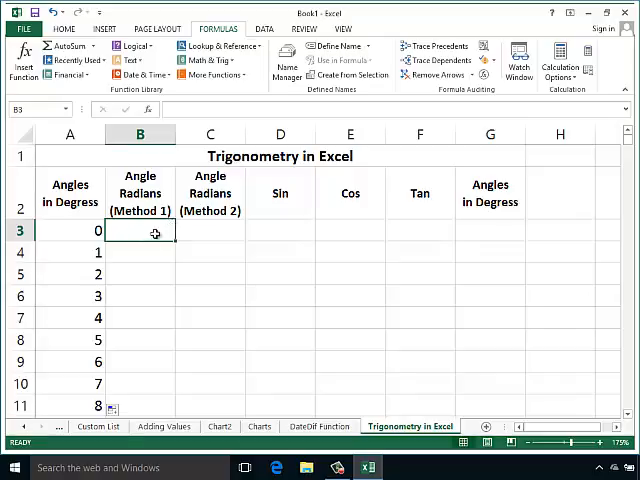
Enter =A3*PI()/180 in B3 to convert degrees to radians.
text(=)
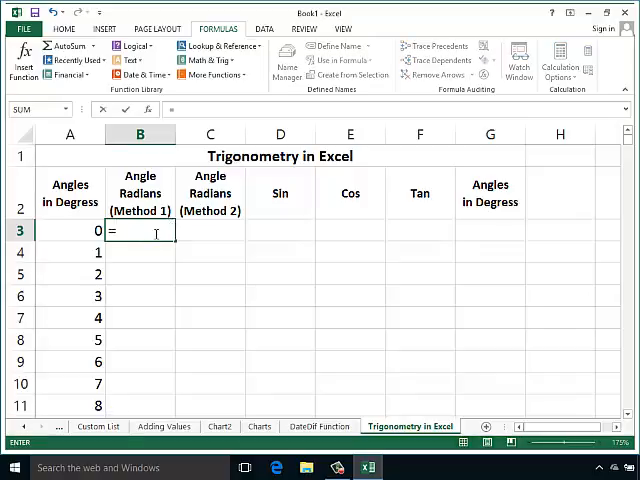
click(70, 231)
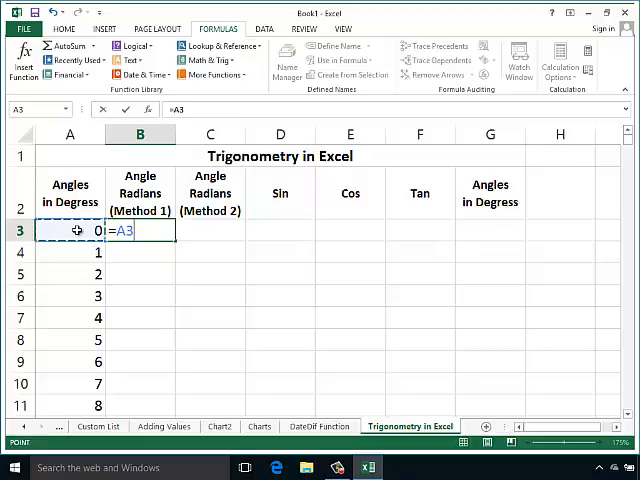
text(*)
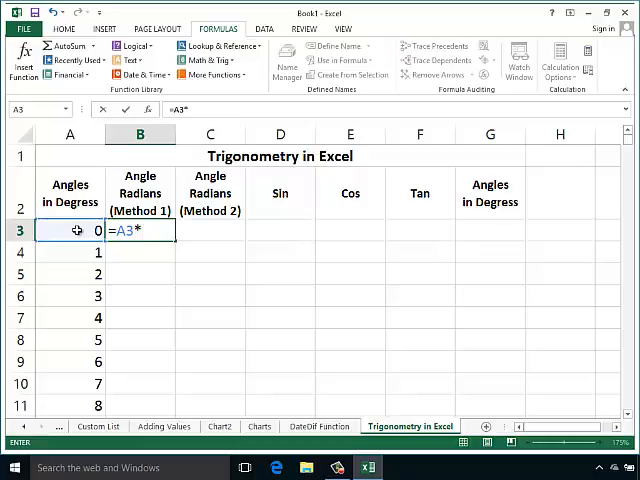
text(p)
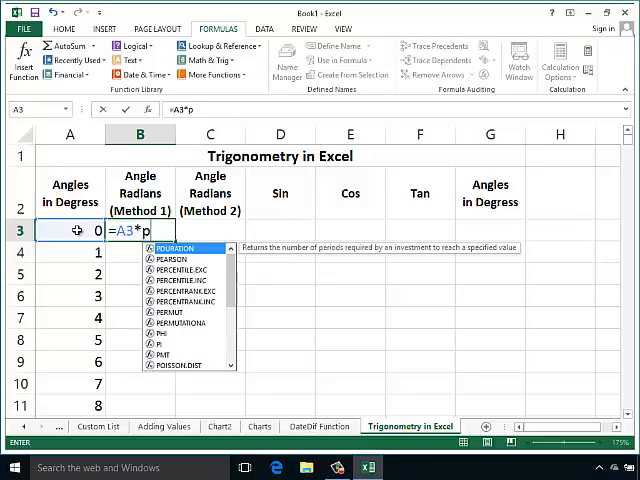
text(i)
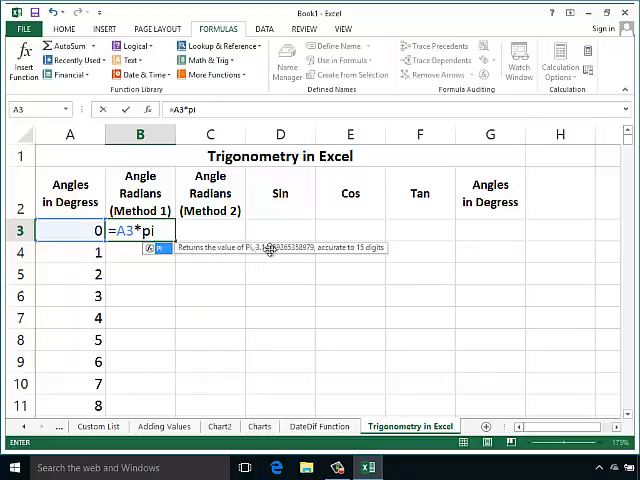
mouse_move(316, 248)
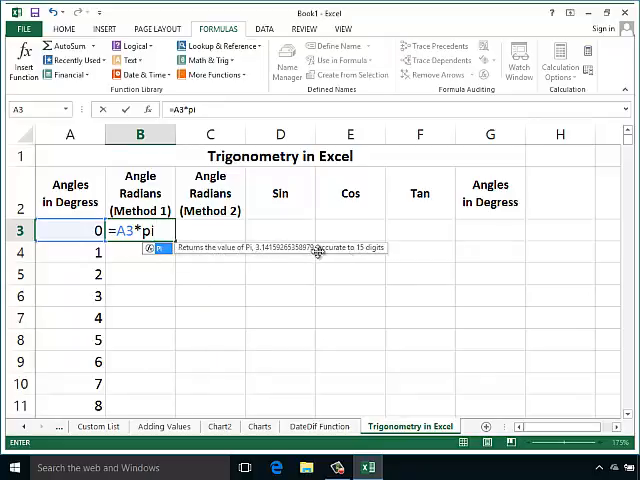
text(PI()
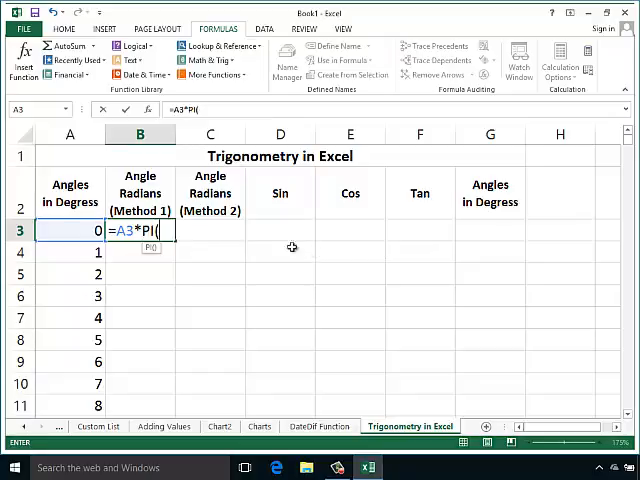
mouse_move(180, 230)
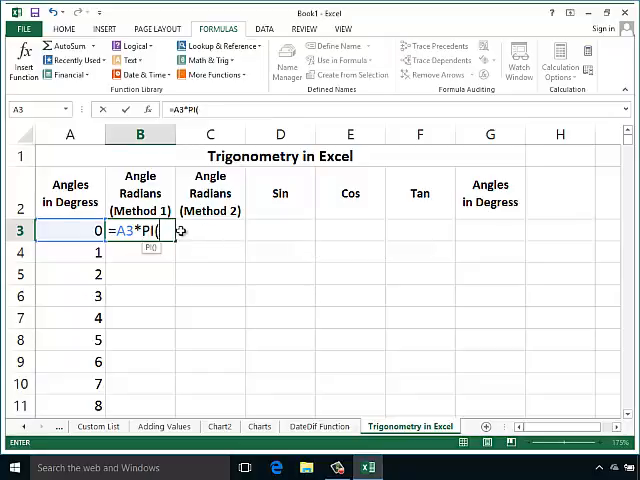
text())
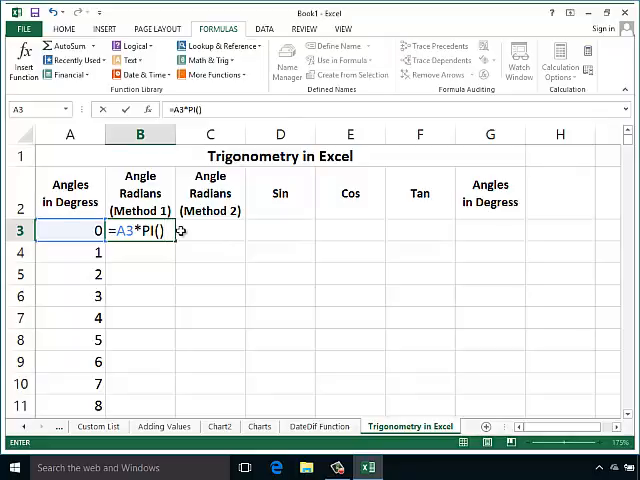
text(/)
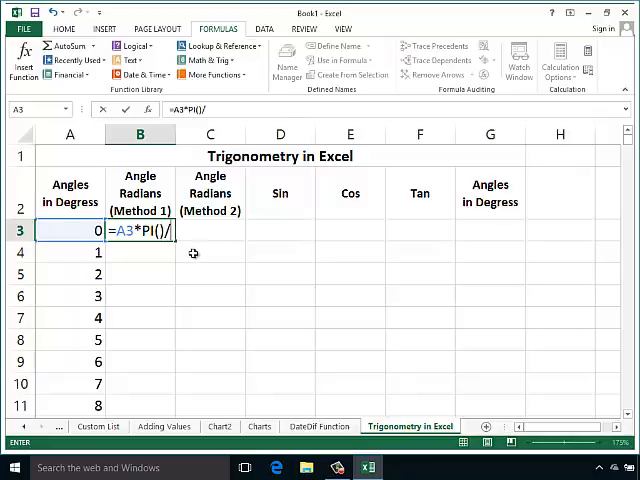
text(18)
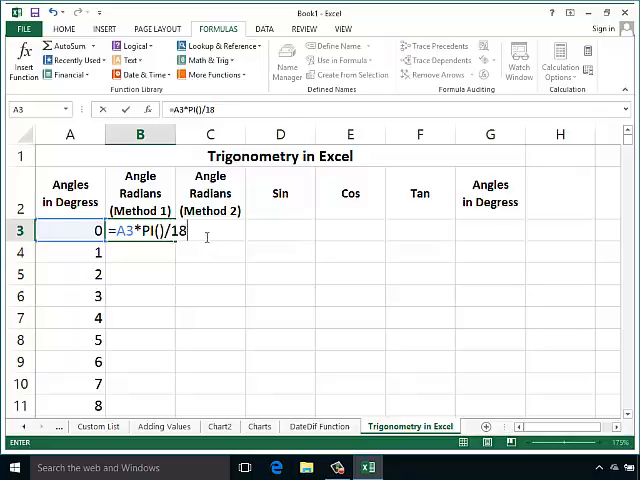
text(0)
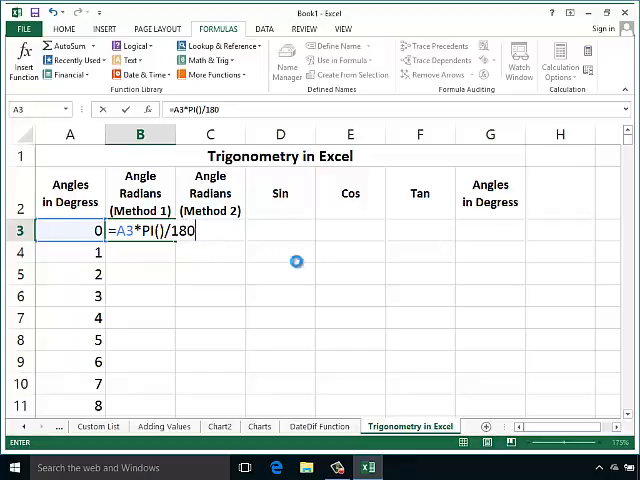
key(Enter)
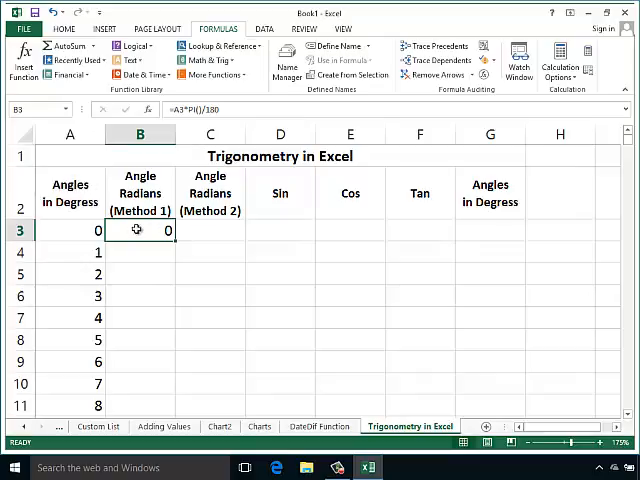
click(210, 231)
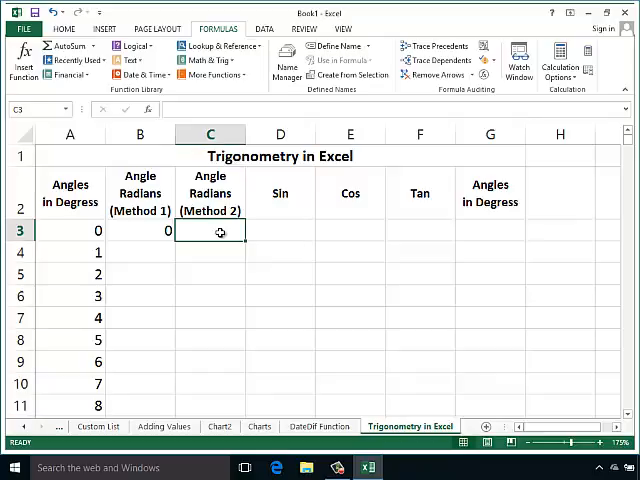
mouse_move(203, 224)
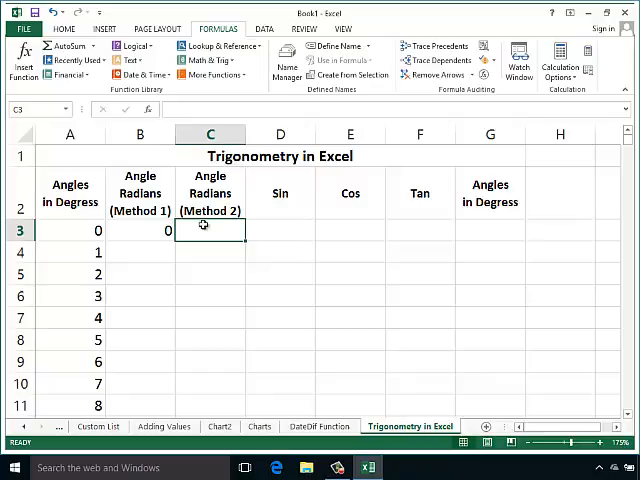
Enter =RADIANS(A3) in C3.
text(=rad)
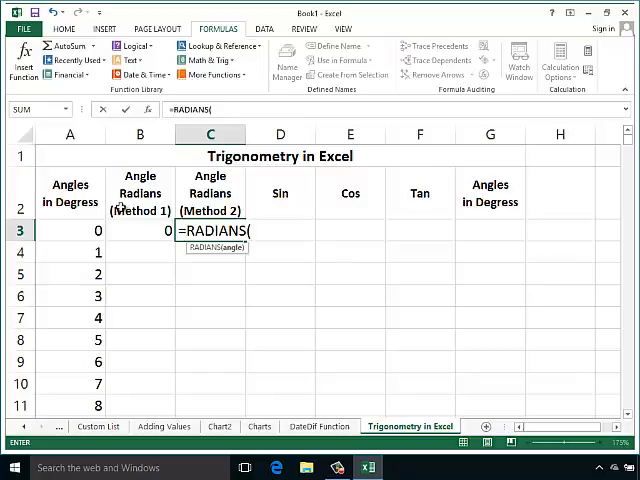
mouse_move(91, 230)
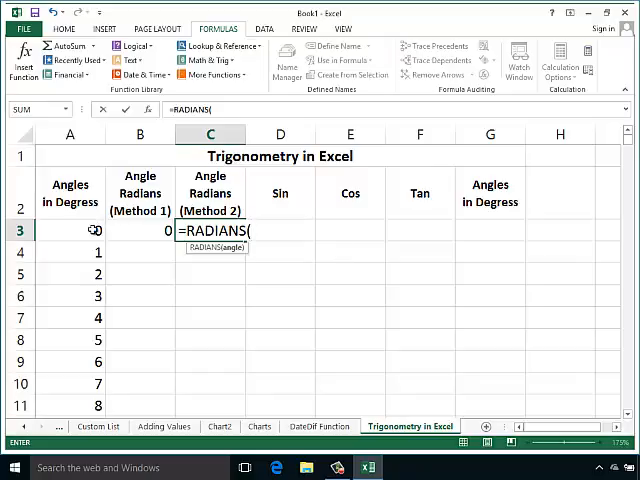
click(68, 231)
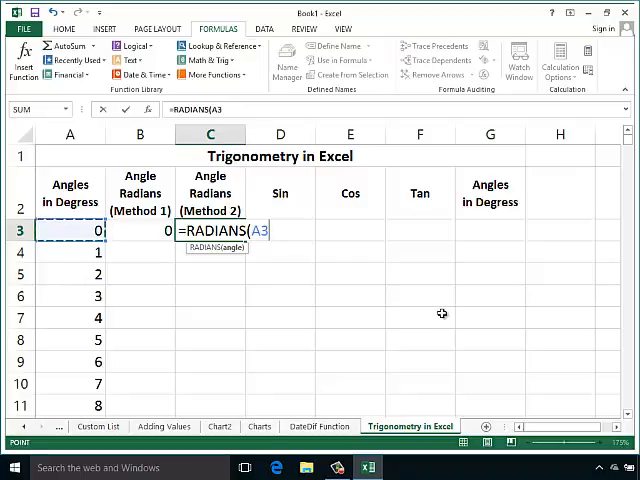
key(Enter)
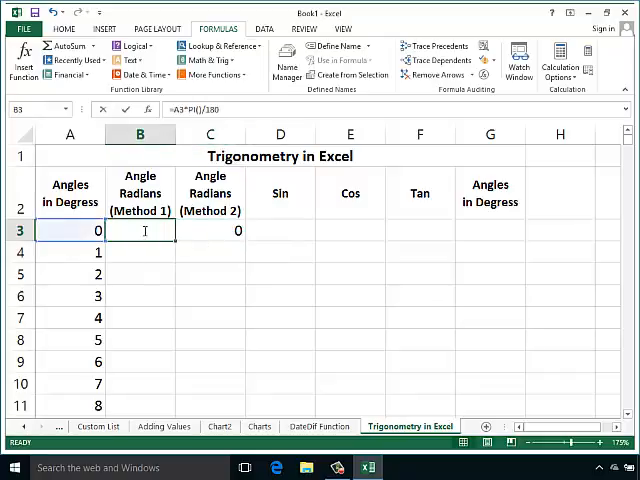
Copy both radian formulas down to row 11 and check the results for angles 3 and 4.
double_click(140, 230)
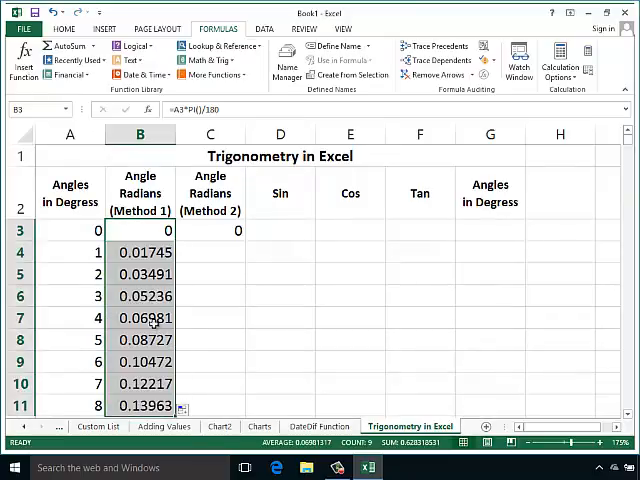
click(210, 230)
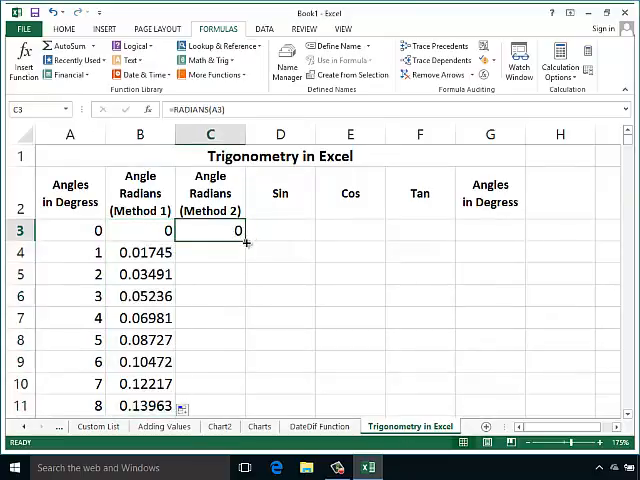
drag(238, 241, 238, 415)
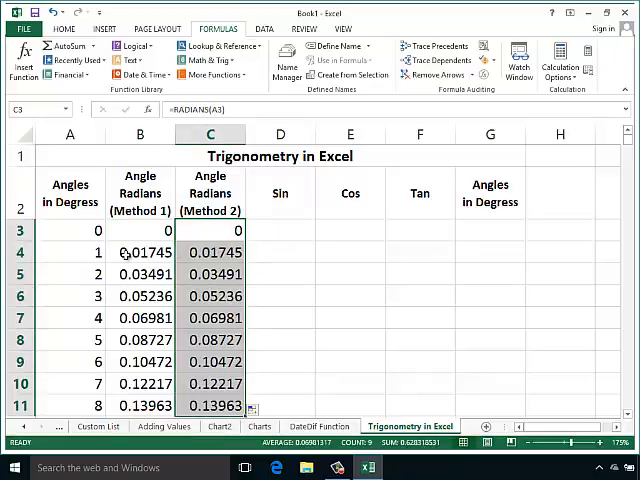
click(210, 295)
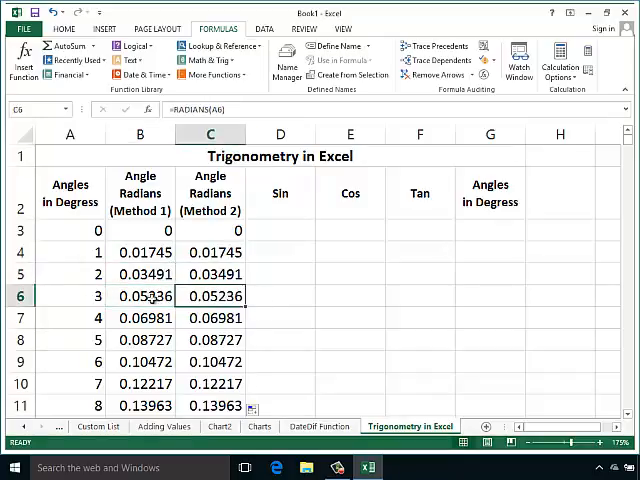
click(140, 318)
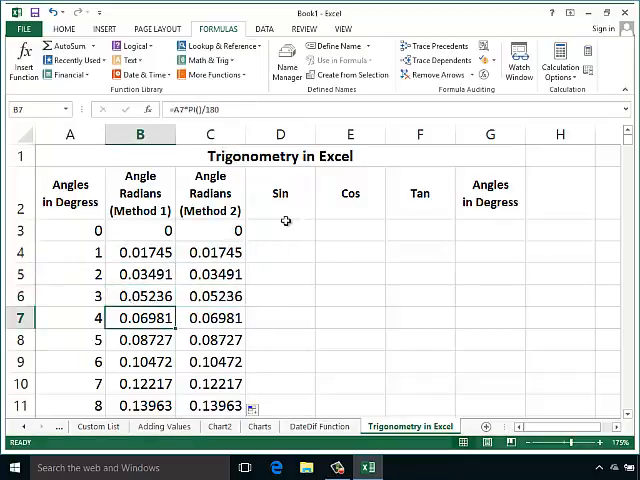
mouse_move(434, 202)
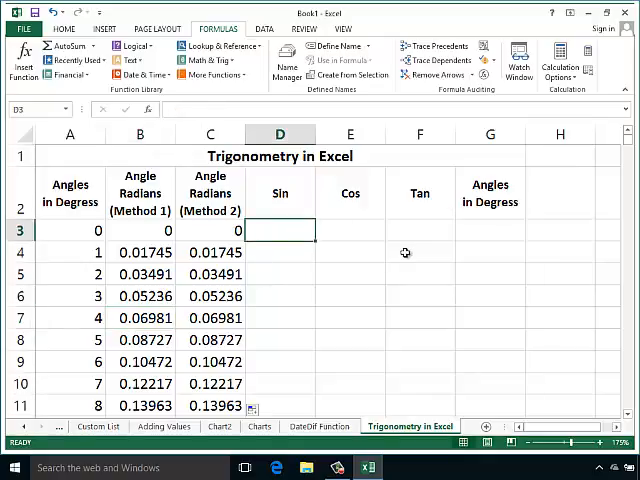
Enter =SIN(C3) in D3.
text(=)
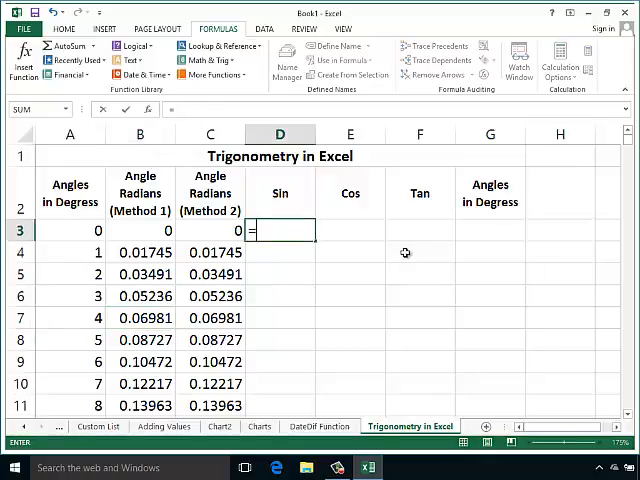
text(sin)
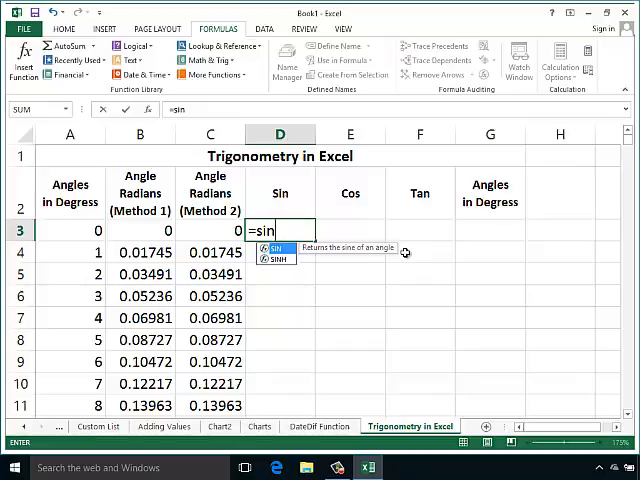
text(()
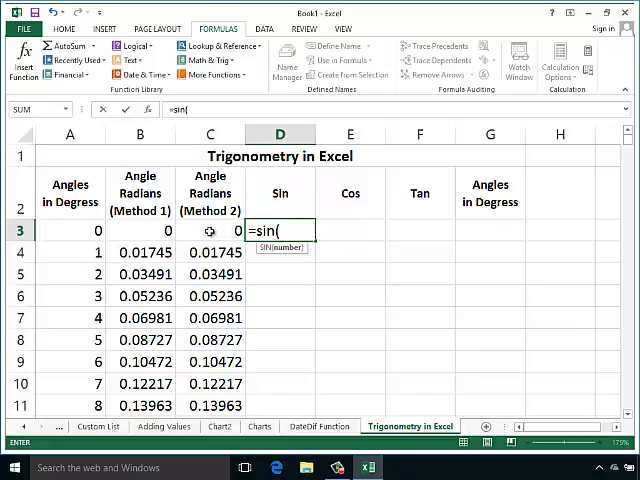
click(209, 230)
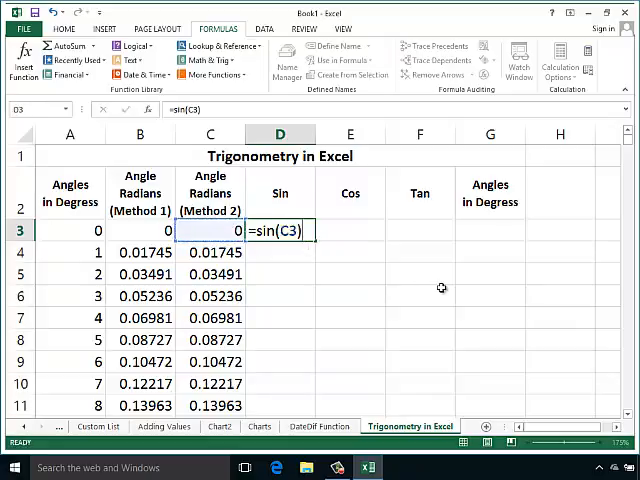
key(Enter)
text(=)
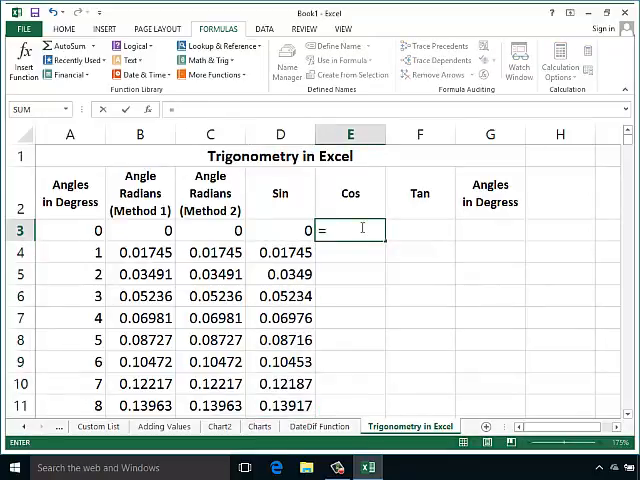
Enter =COS(C3) in E3.
text(cos)
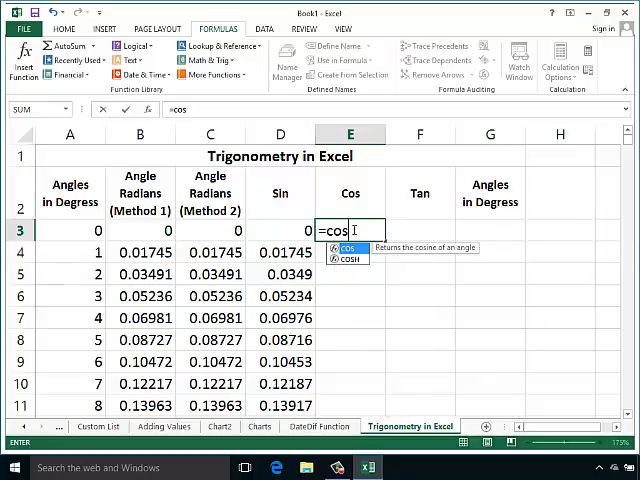
text(()
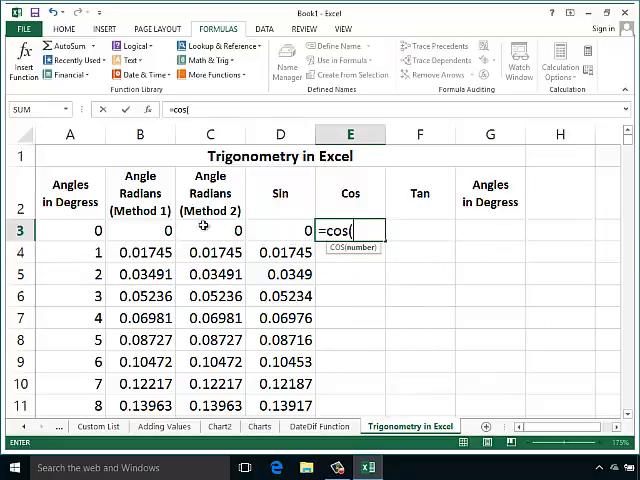
click(211, 230)
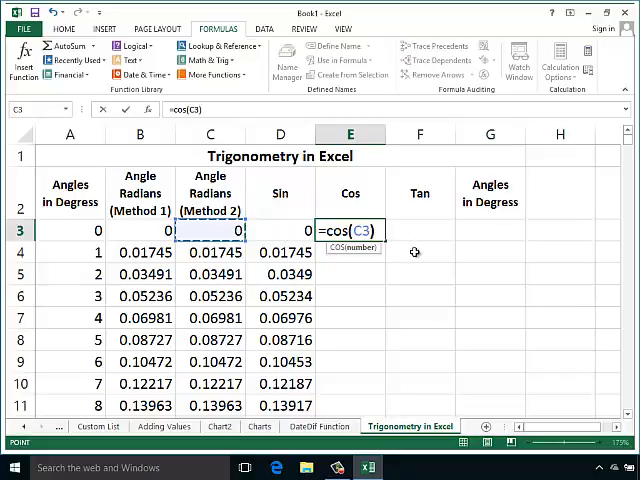
key(Enter)
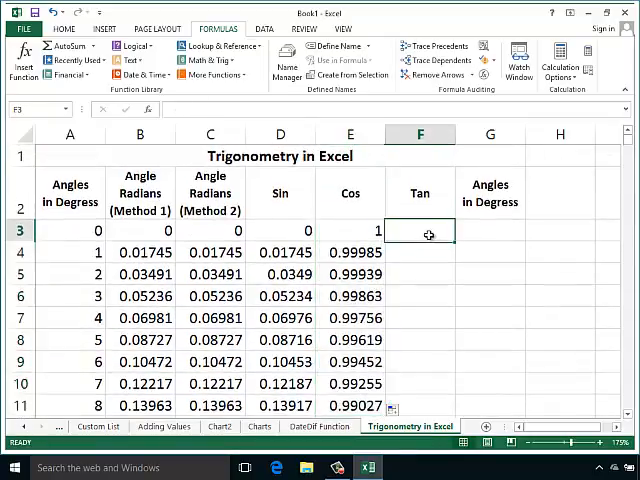
Enter the TAN formula on C3 in F3.
text(=tan)
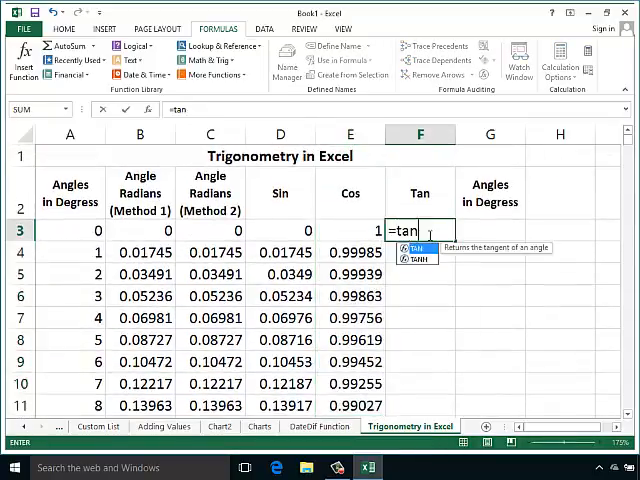
click(210, 231)
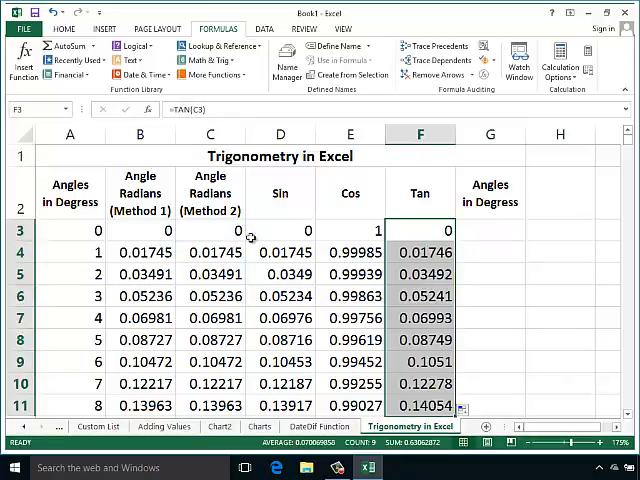
mouse_move(439, 199)
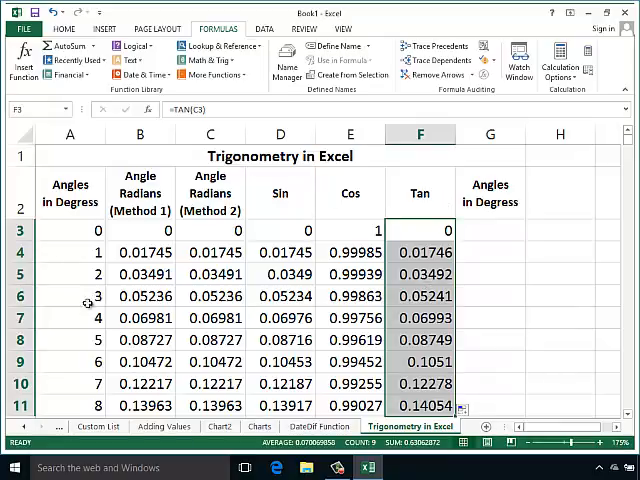
mouse_move(224, 260)
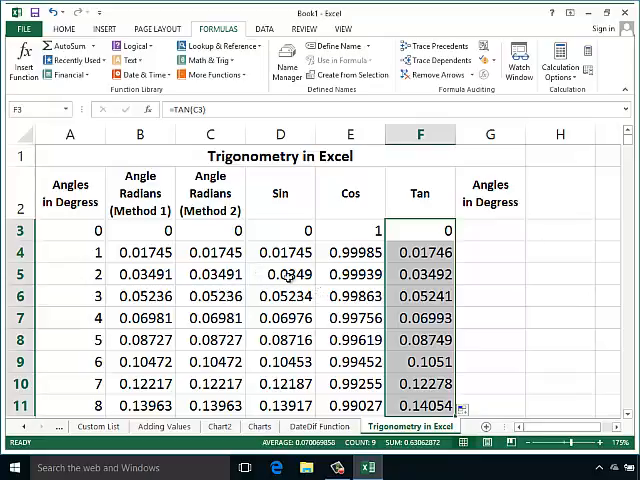
click(489, 230)
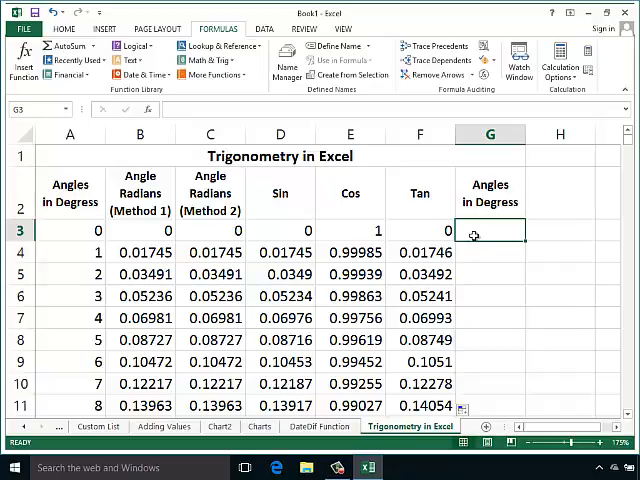
Enter =DEGREES(C3) in G3, then select the Sin, Cos and Tan results in D3:F11.
text(=deg)
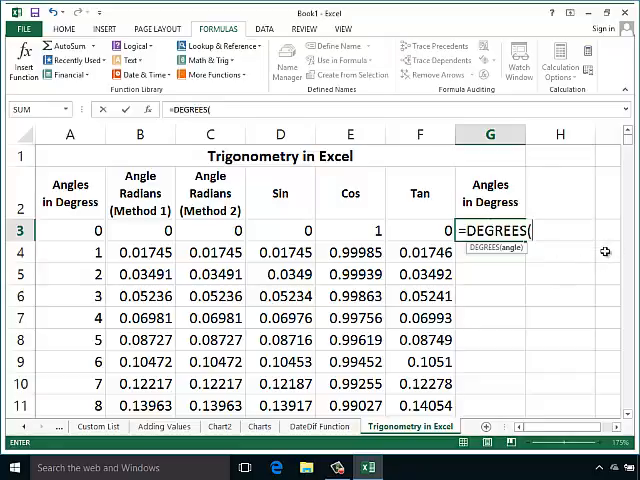
mouse_move(597, 248)
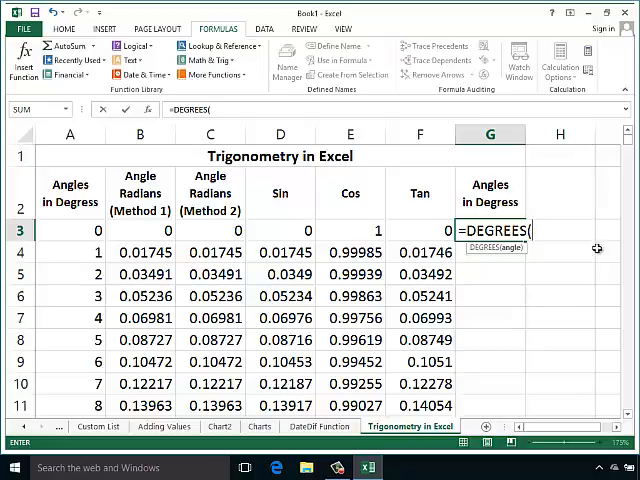
mouse_move(205, 231)
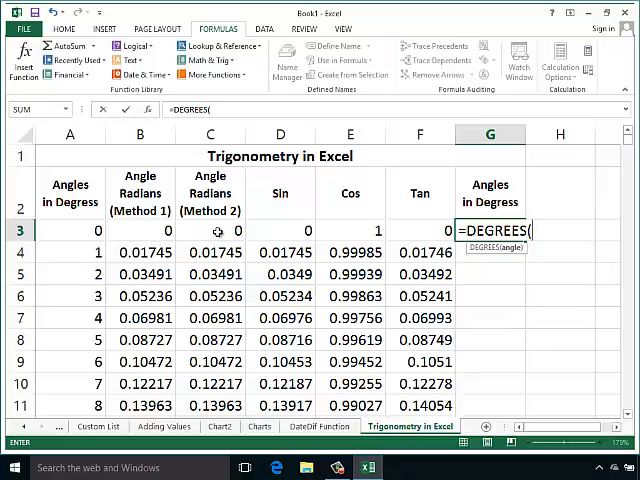
click(211, 231)
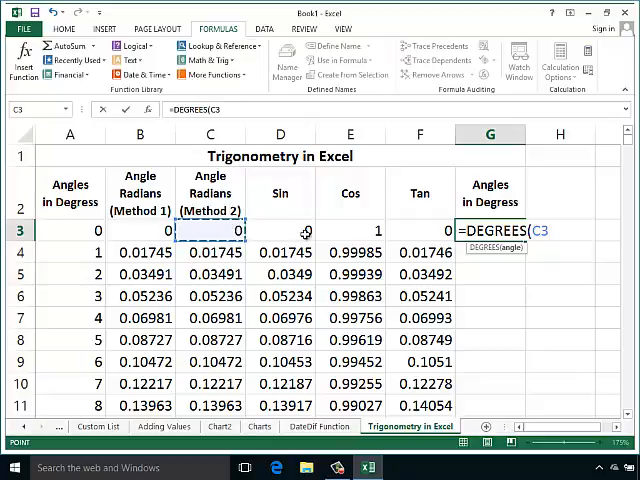
key(Enter)
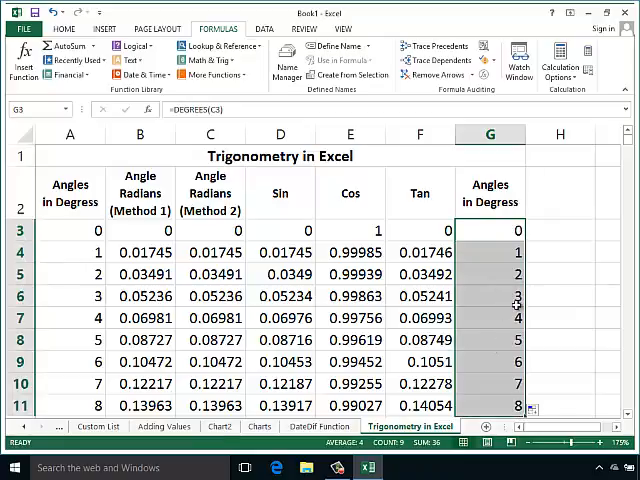
mouse_move(60, 270)
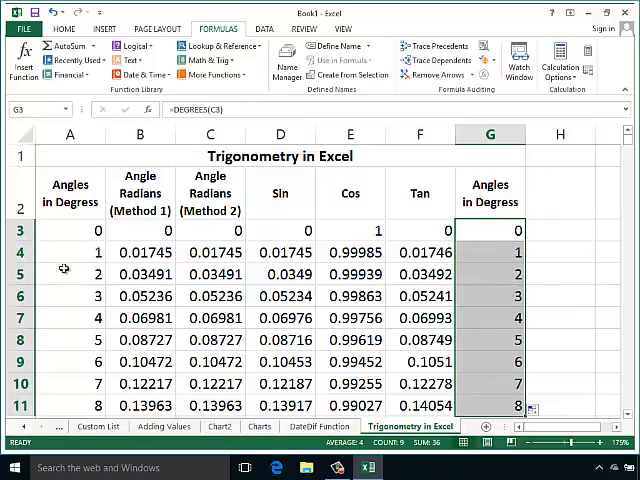
mouse_move(525, 293)
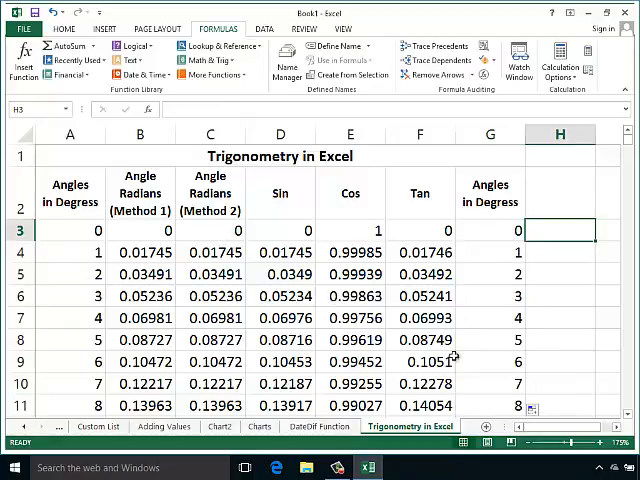
mouse_move(290, 231)
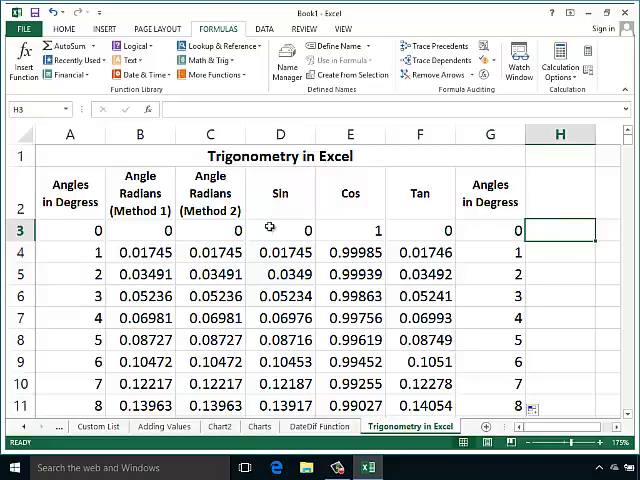
drag(279, 231, 420, 405)
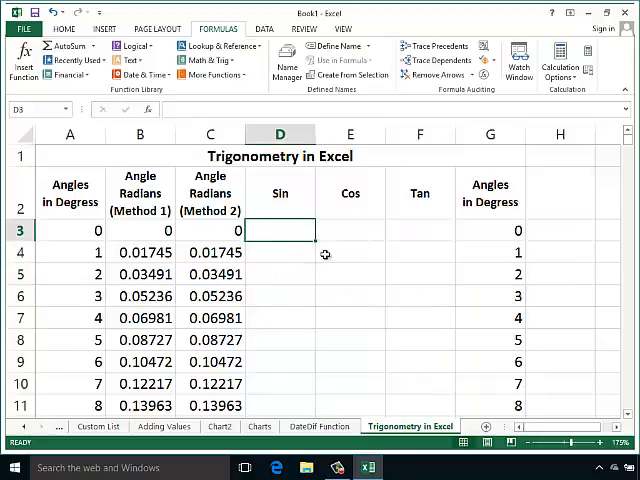
mouse_move(286, 246)
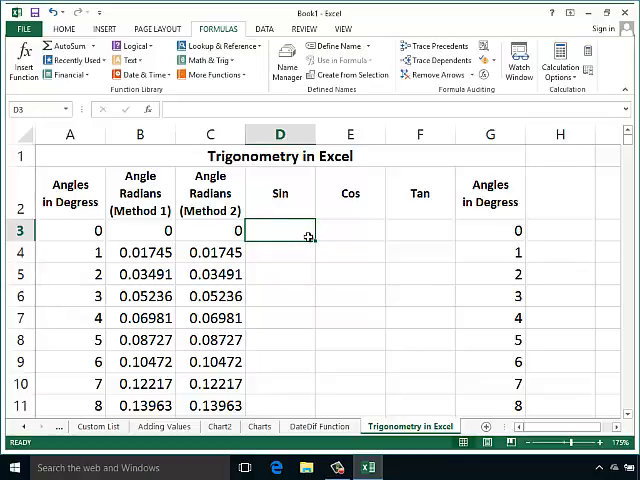
Enter =SIN(RADIANS(A3)) in D3 to take the sine directly from degrees.
text(=sin()
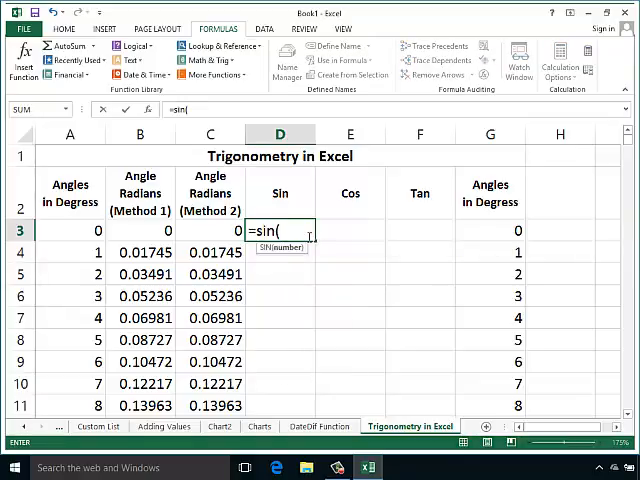
text(RADIANS()
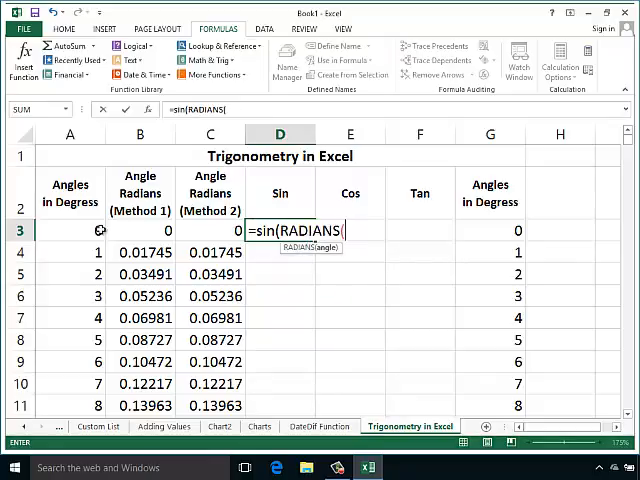
click(69, 231)
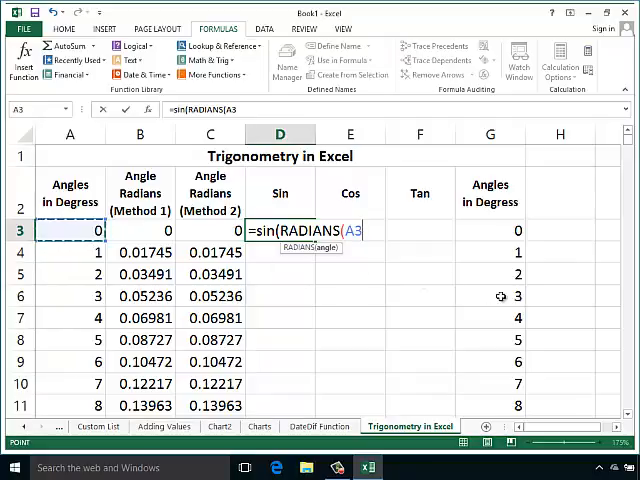
text()))
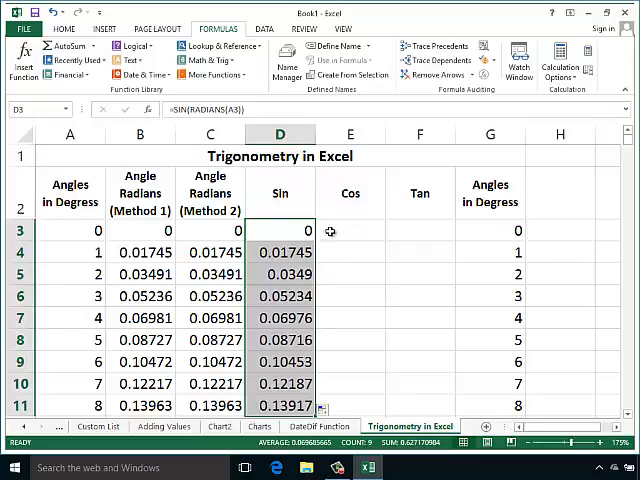
click(350, 230)
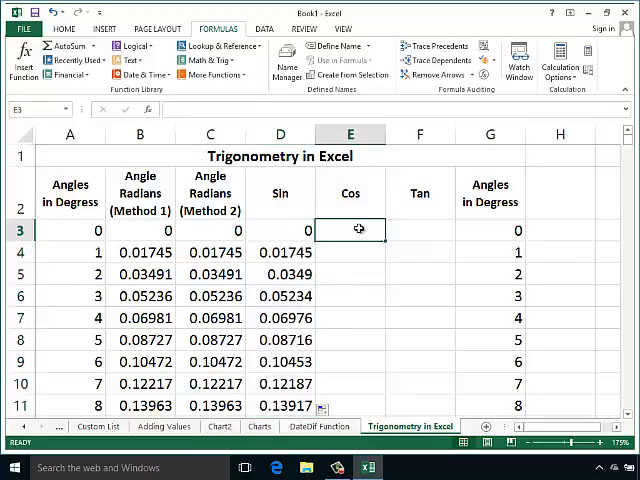
Enter =COS(RADIANS(A3)) in E3 so cosines read 1 down to 0.99027.
text(=)
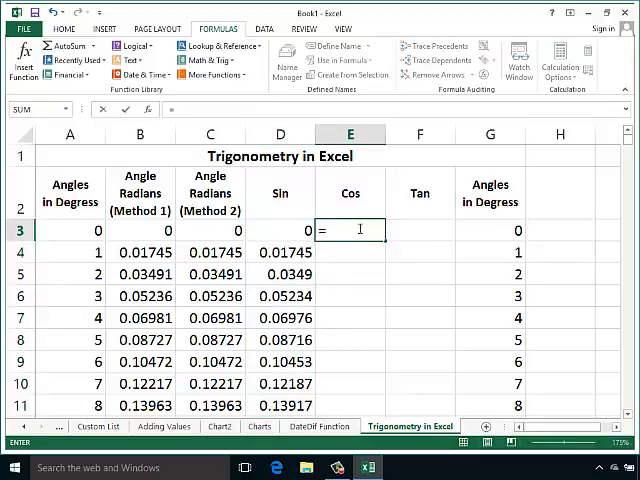
text(cos)
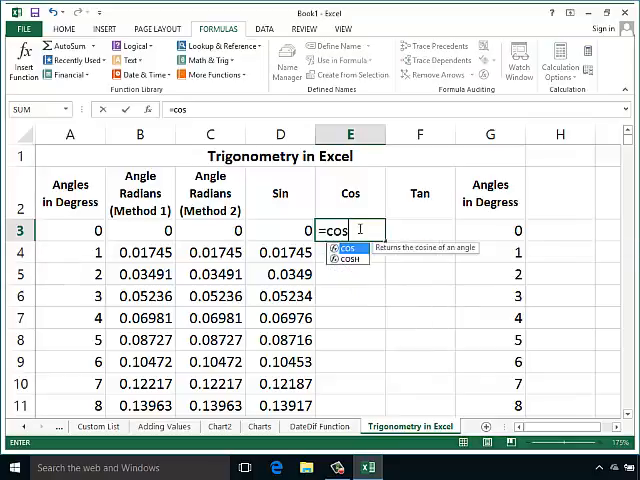
text((rad)
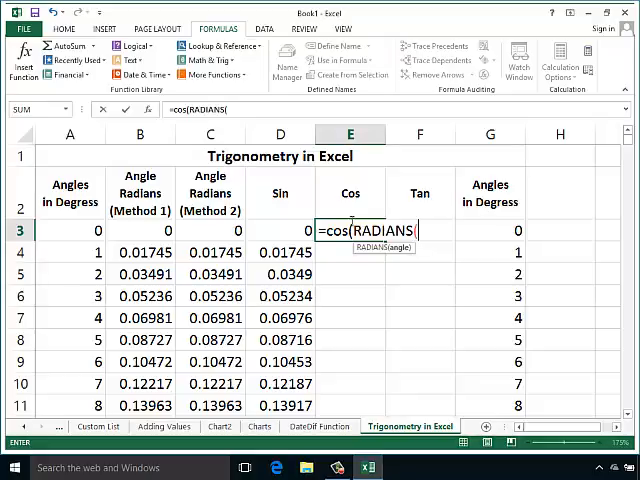
click(68, 232)
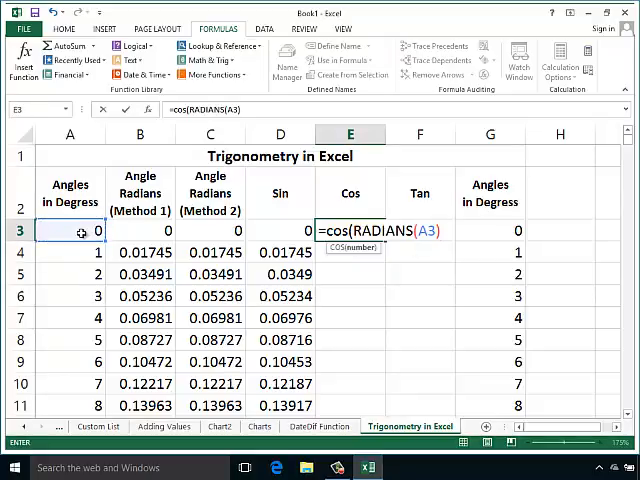
text())
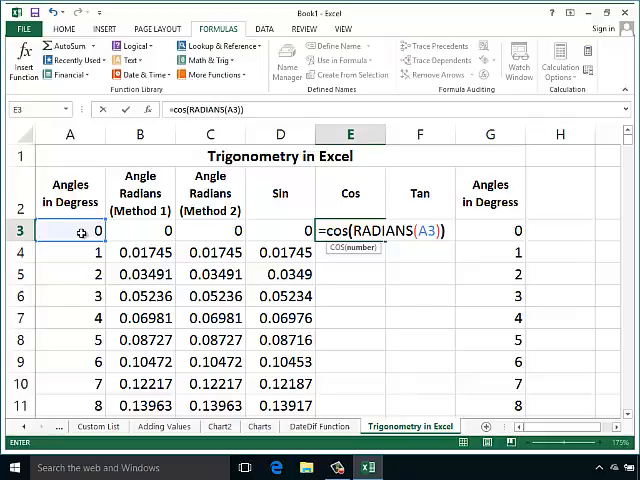
key(Enter)
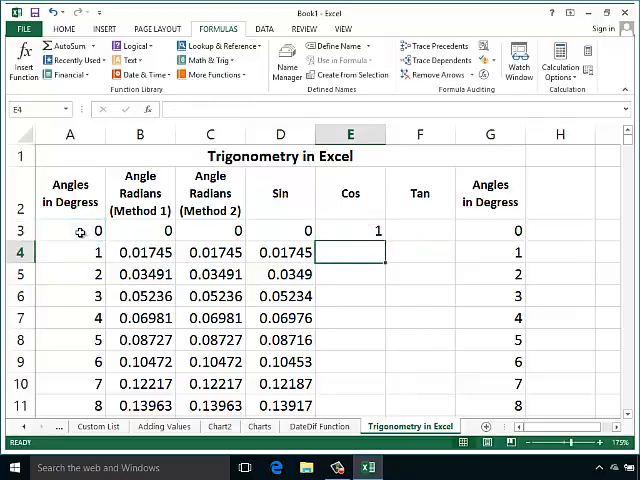
click(350, 231)
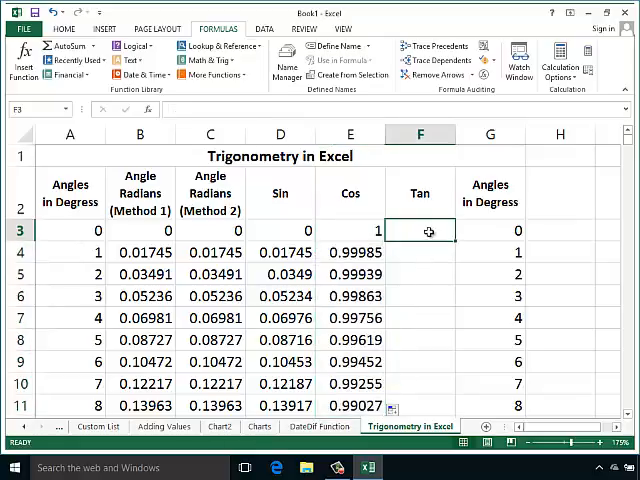
Enter =TAN(RADIANS(A3)) in F3 so tangents read 0 down to 0.14054.
text(=tan)
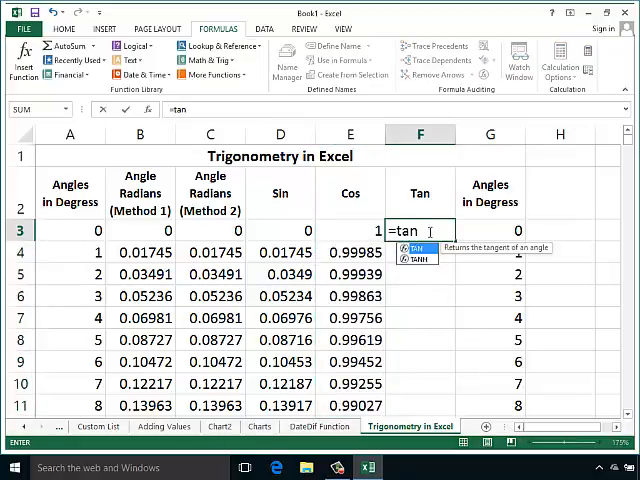
text(()
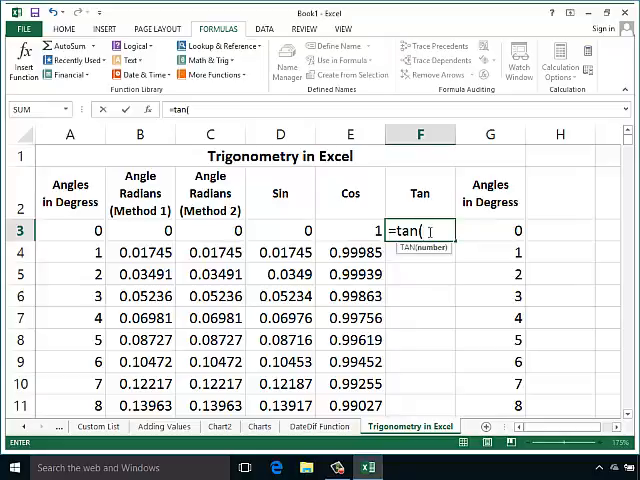
text(RADIANS()
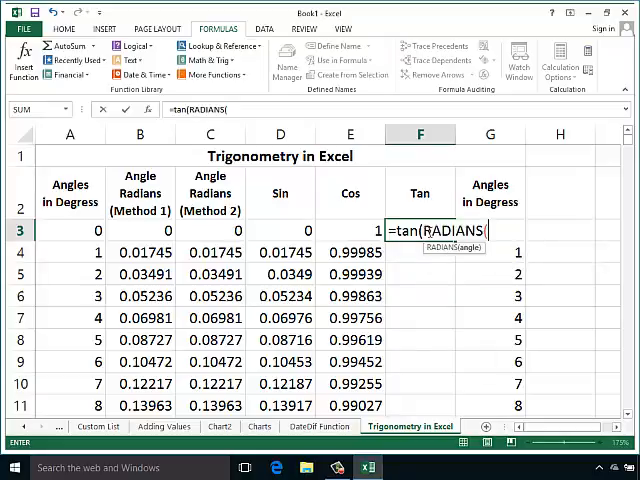
click(68, 230)
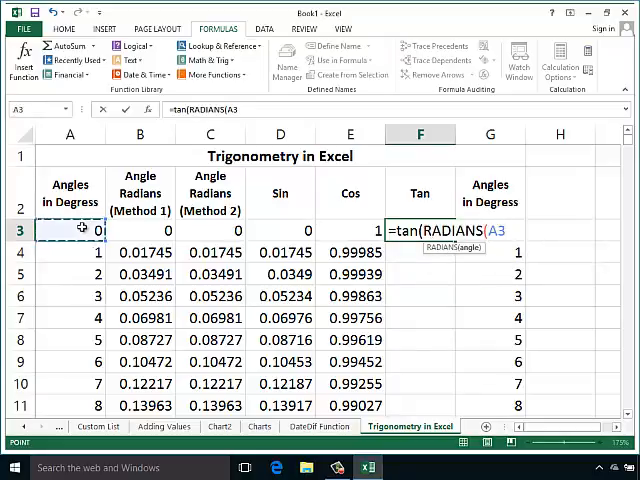
key(Enter)
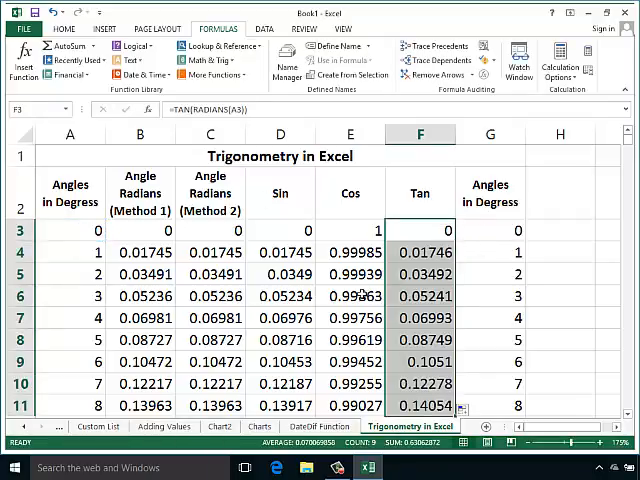
mouse_move(357, 292)
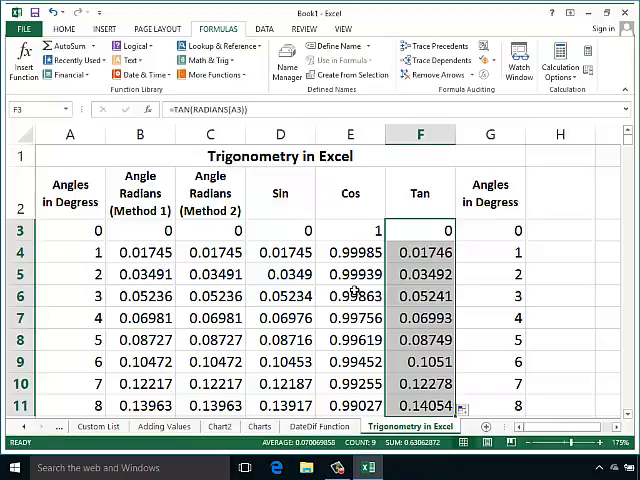